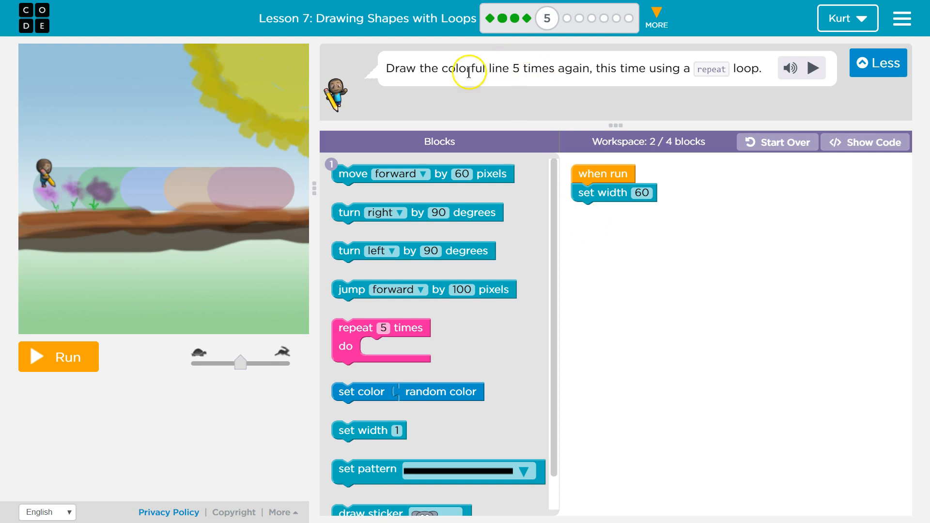
pyautogui.moveTo(556, 91)
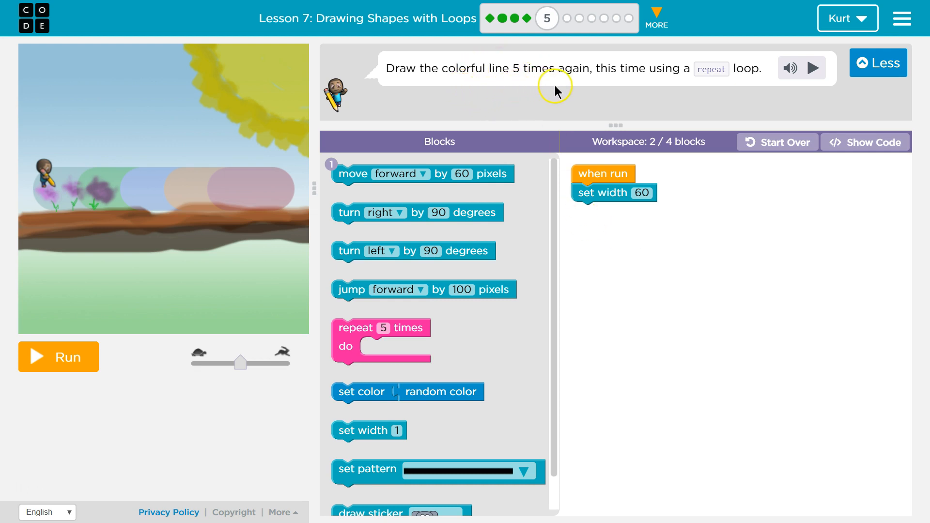
pyautogui.moveTo(719, 69)
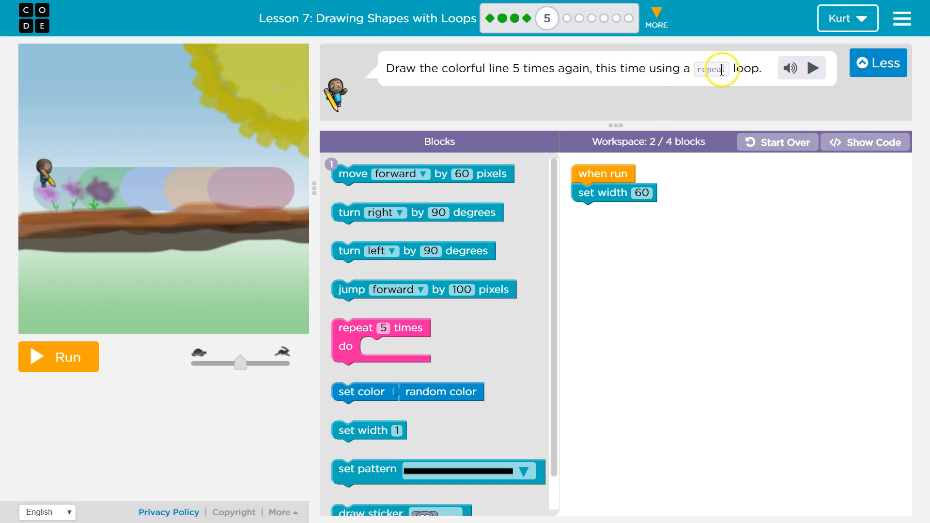
pyautogui.moveTo(591, 316)
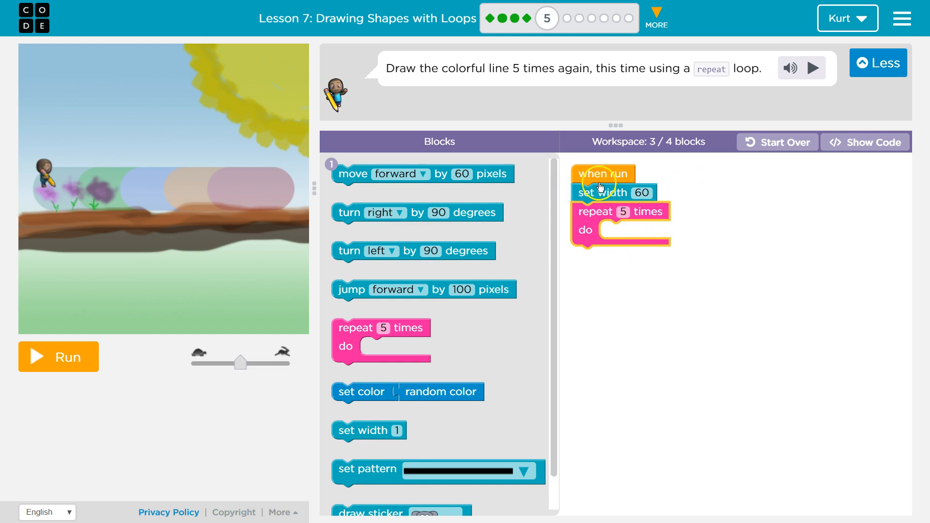
pyautogui.moveTo(629, 191)
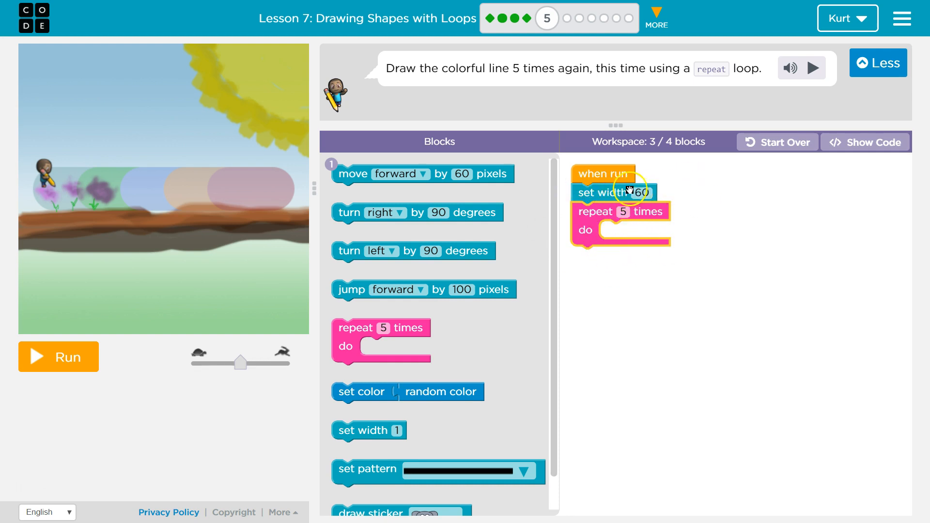
pyautogui.moveTo(591, 164)
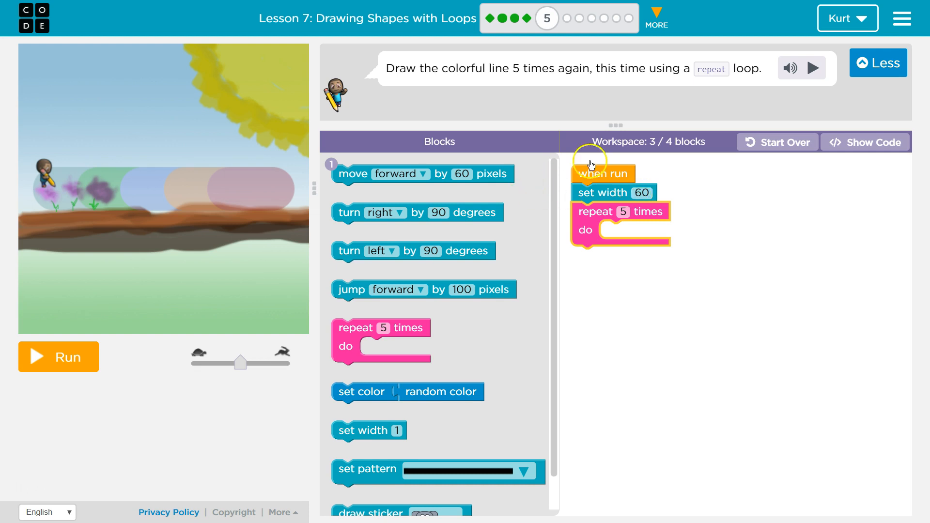
pyautogui.moveTo(324, 158)
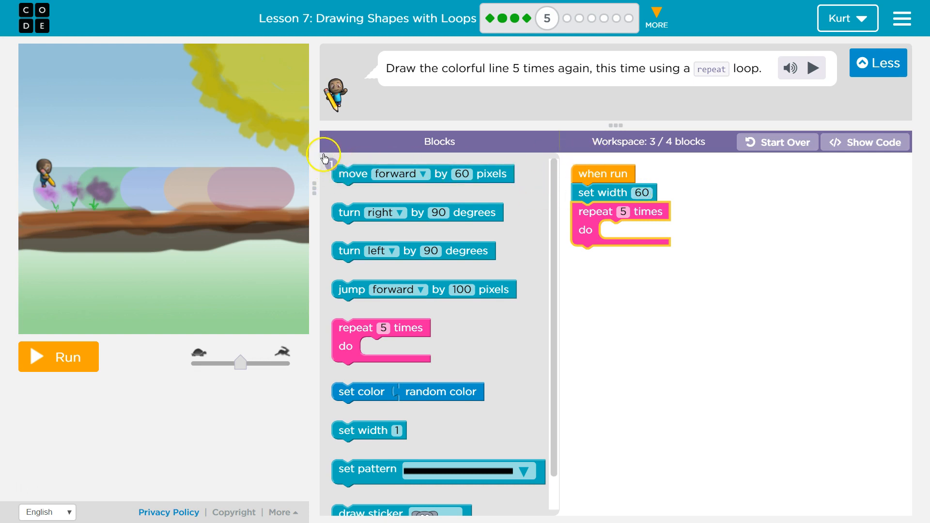
pyautogui.moveTo(329, 167)
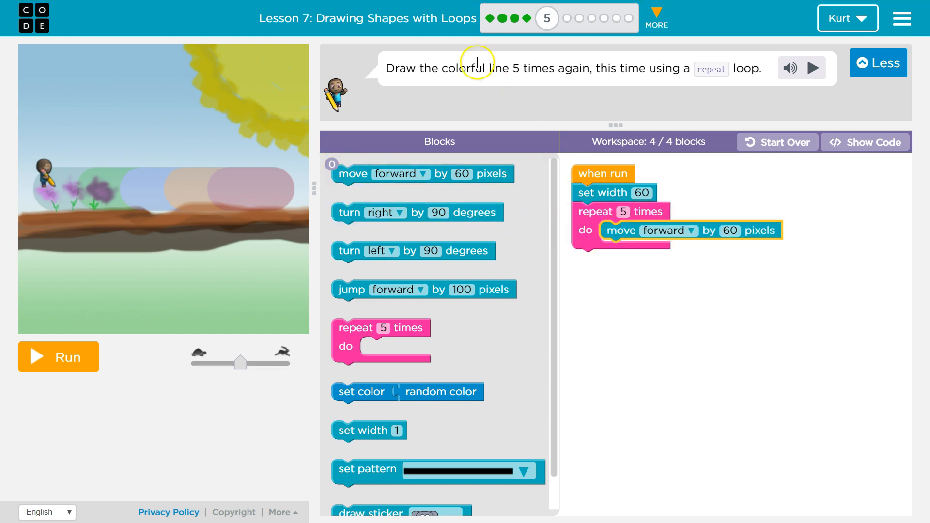
pyautogui.moveTo(636, 92)
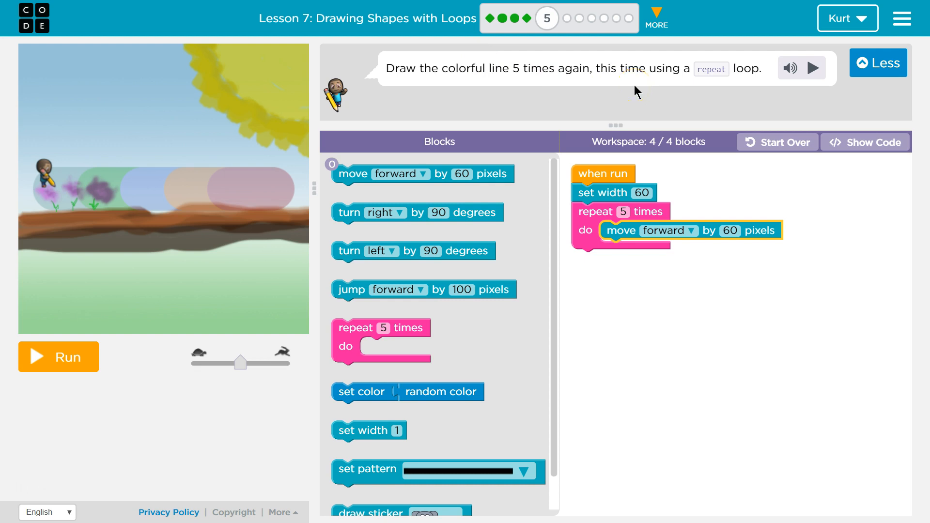
pyautogui.moveTo(357, 395)
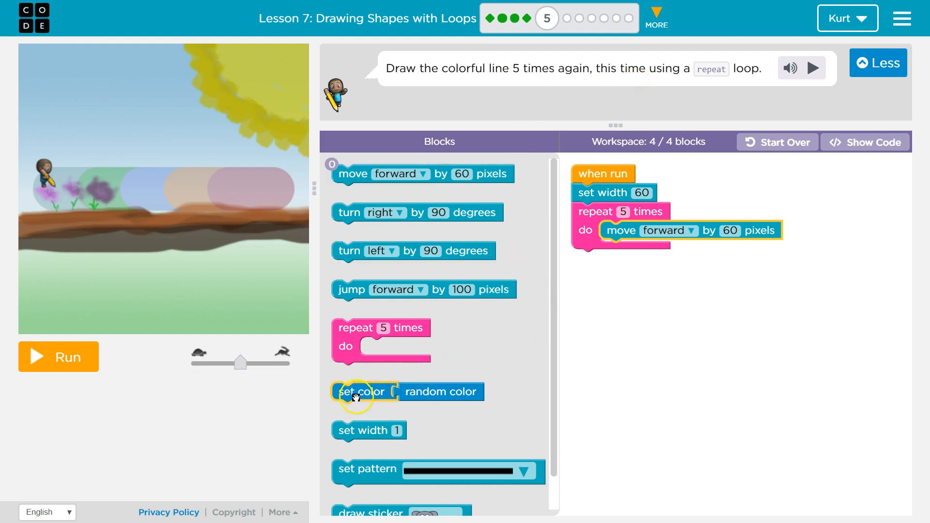
pyautogui.moveTo(356, 397)
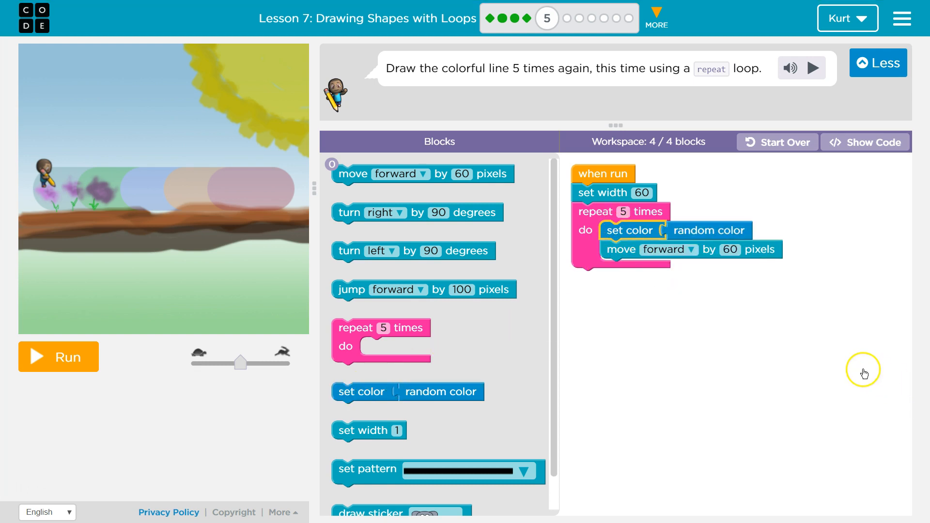
pyautogui.moveTo(680, 235)
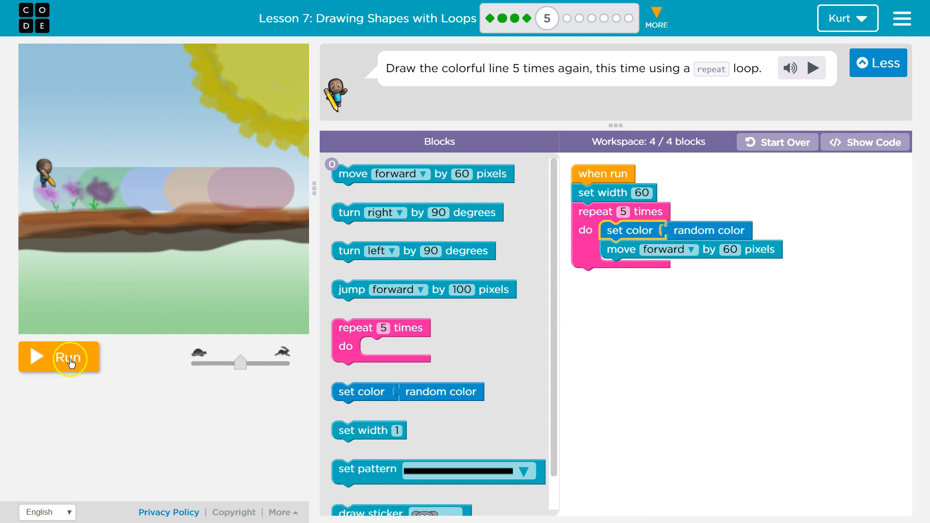
# - Run the random-colour loop to draw the five-colour line, then dismiss the congratulations message
pyautogui.click(69, 357)
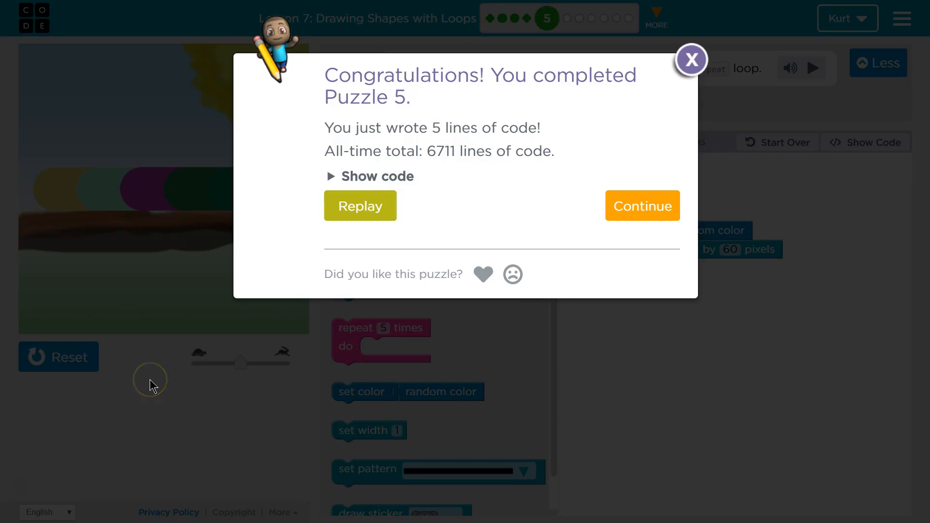
pyautogui.click(692, 60)
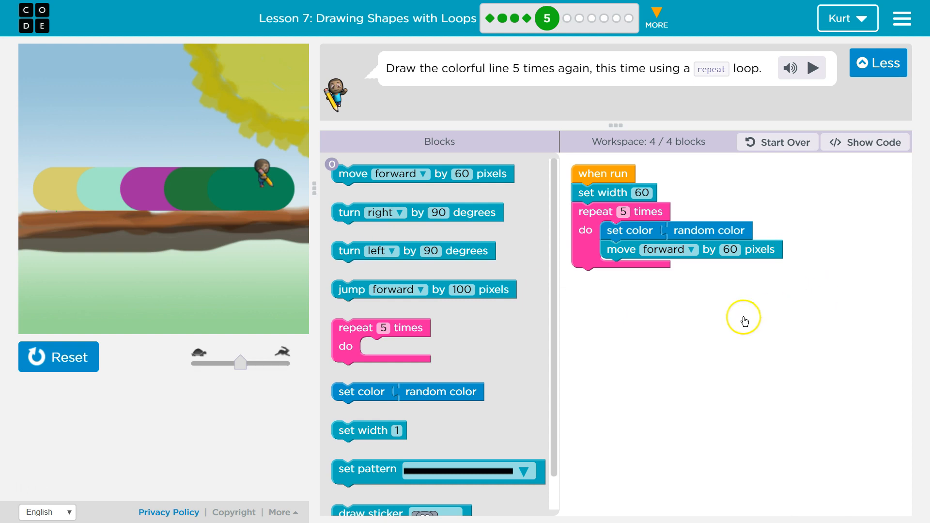
pyautogui.moveTo(623, 223)
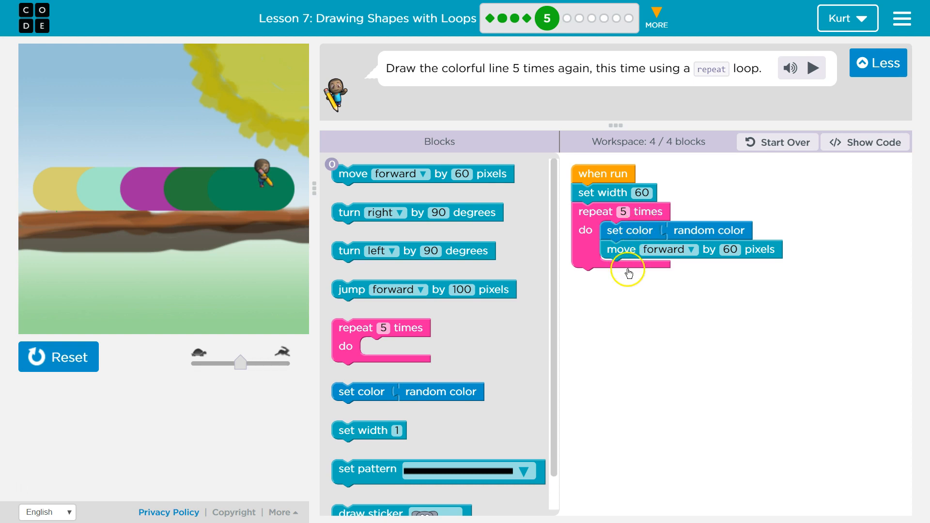
pyautogui.moveTo(631, 221)
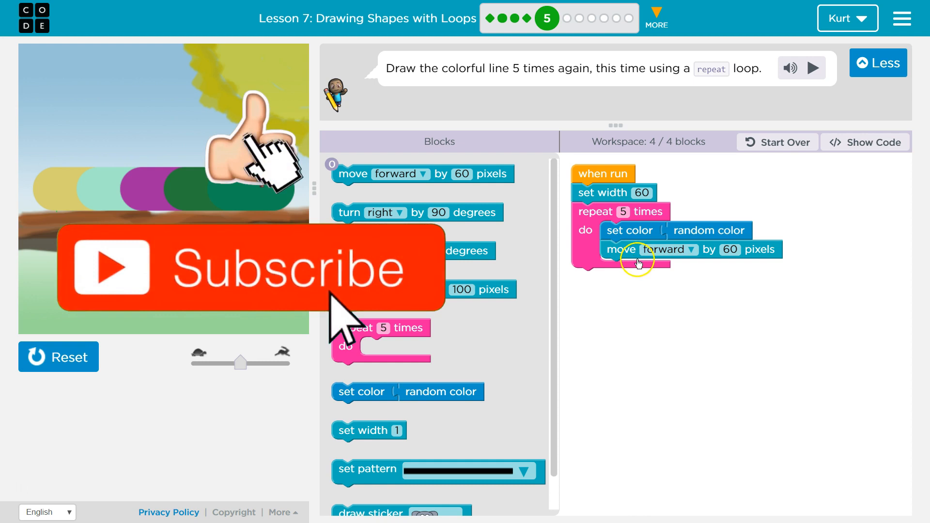
pyautogui.moveTo(611, 225)
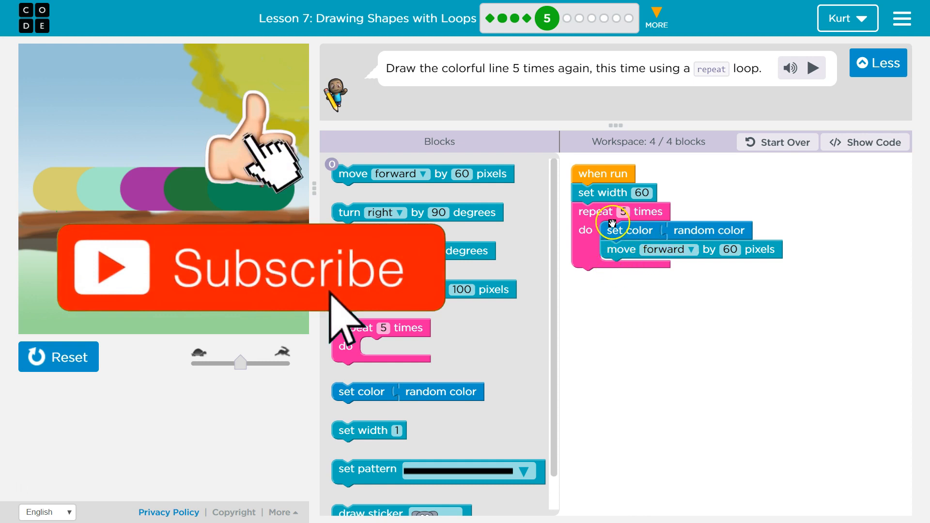